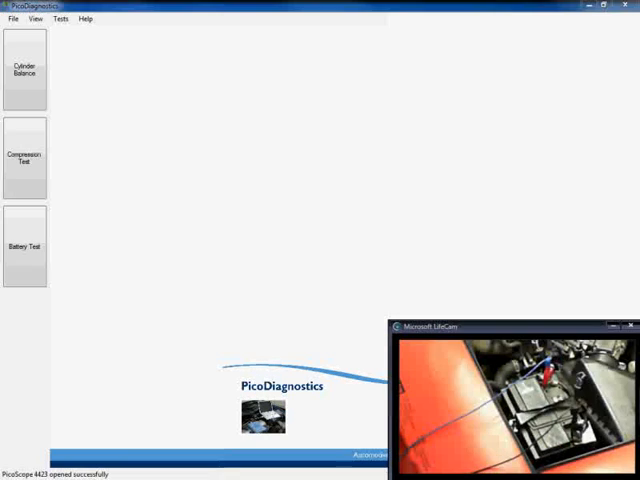
Load the Cylinder Balance plugin so its Setup Wizard shows the 13.4 V battery check
click(632, 328)
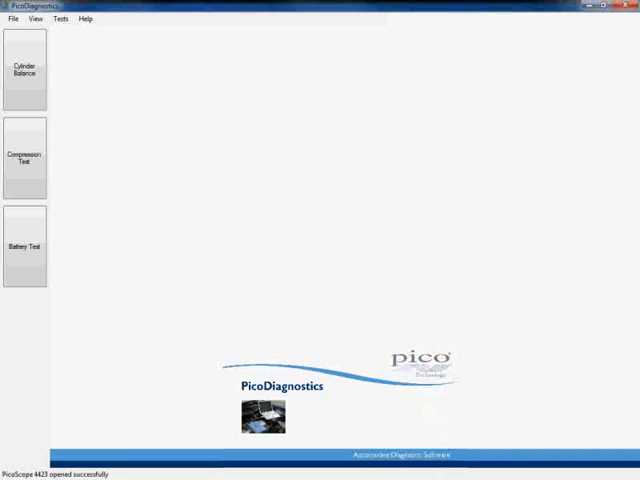
click(30, 69)
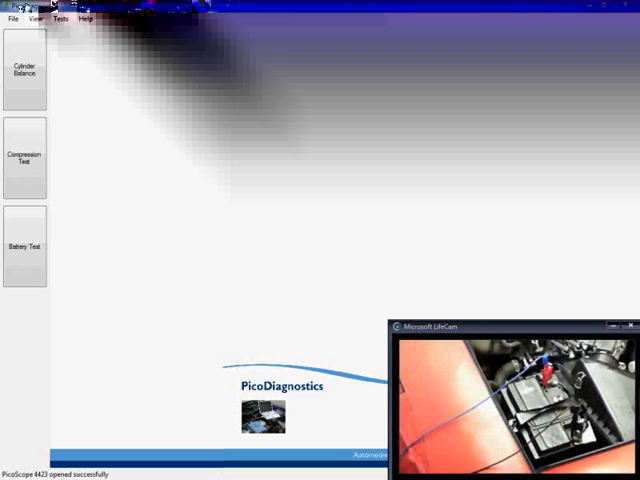
click(29, 67)
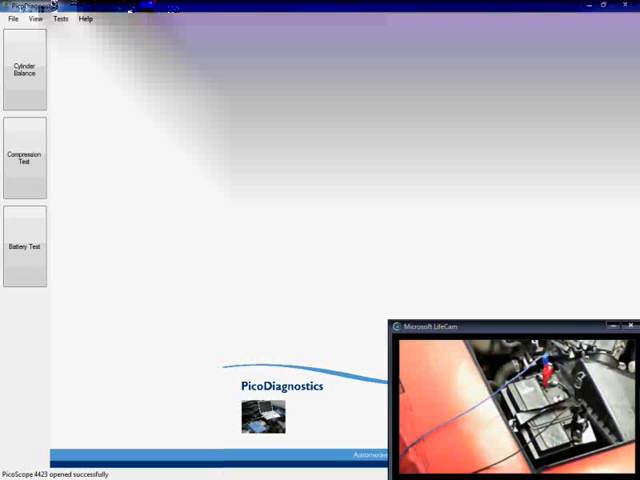
click(29, 69)
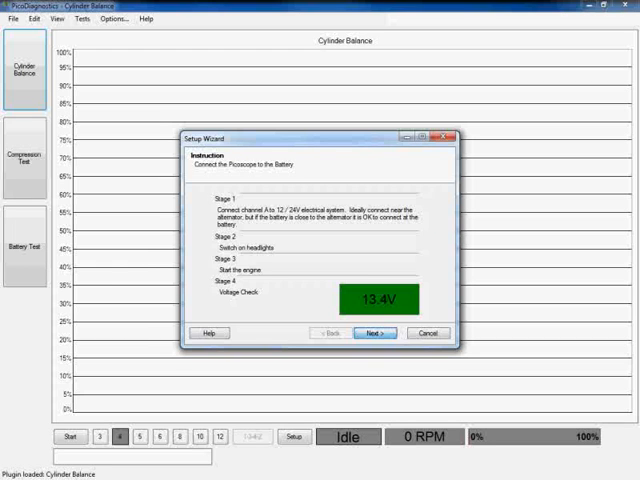
Close the Cylinder Balance Setup Wizard to return to the three test choices
click(375, 332)
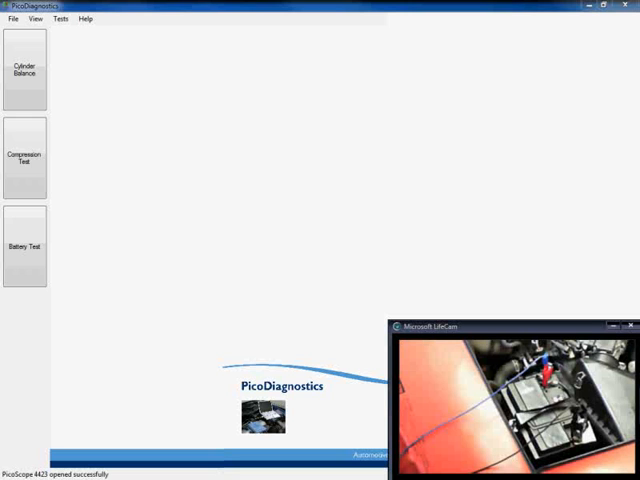
Advance the Setup Wizard to the signal check (OK, 852 RPM), then finish it
click(33, 66)
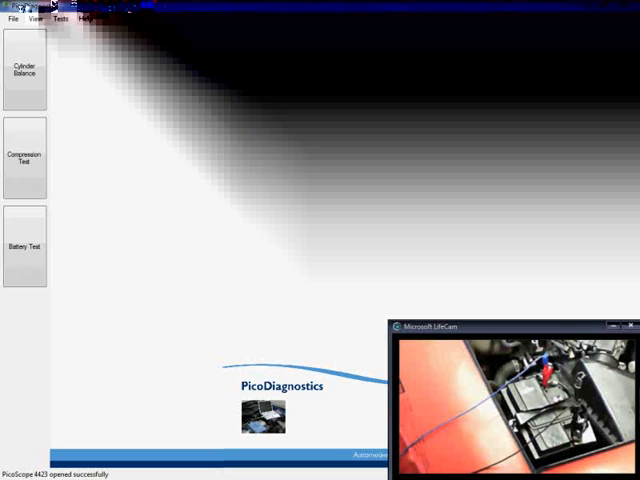
click(30, 67)
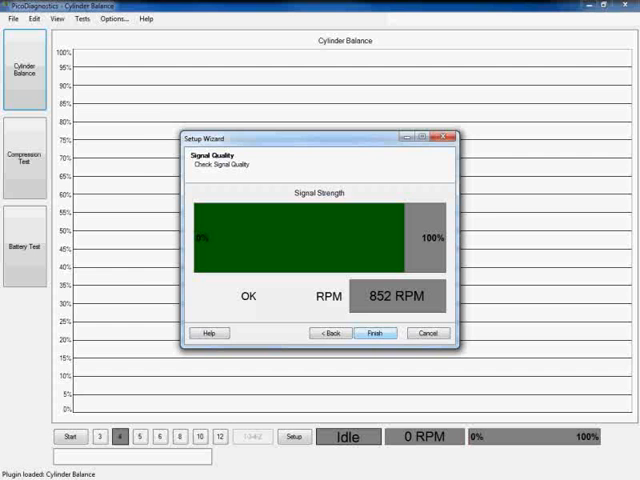
click(375, 332)
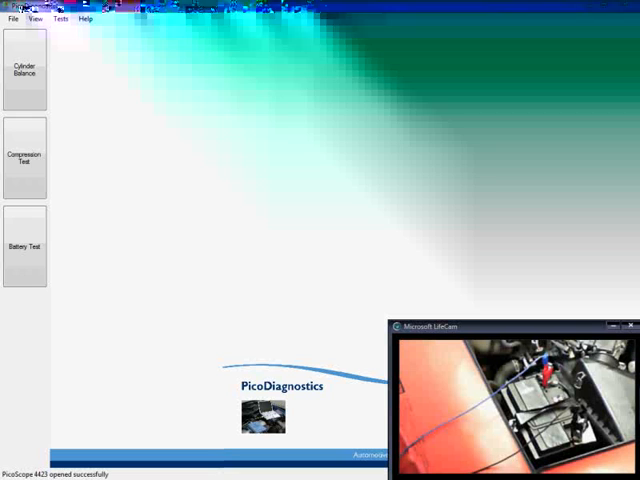
click(30, 66)
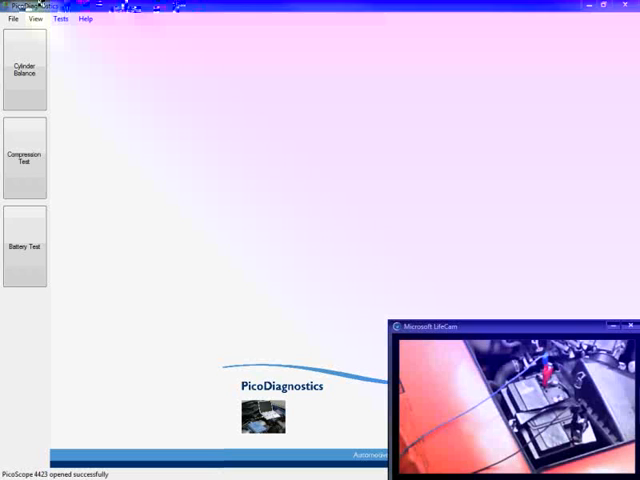
click(31, 65)
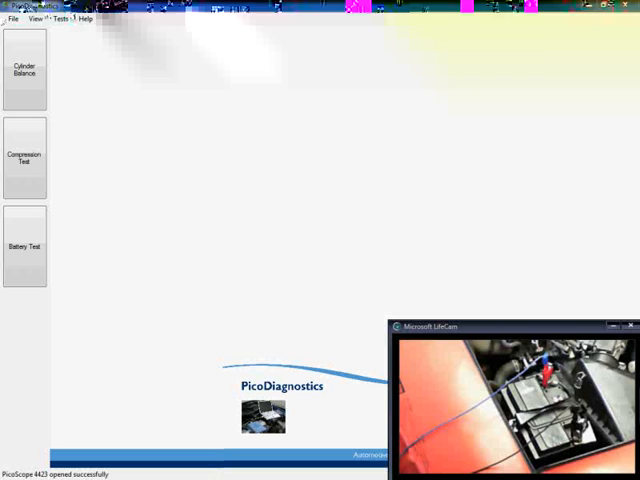
click(28, 65)
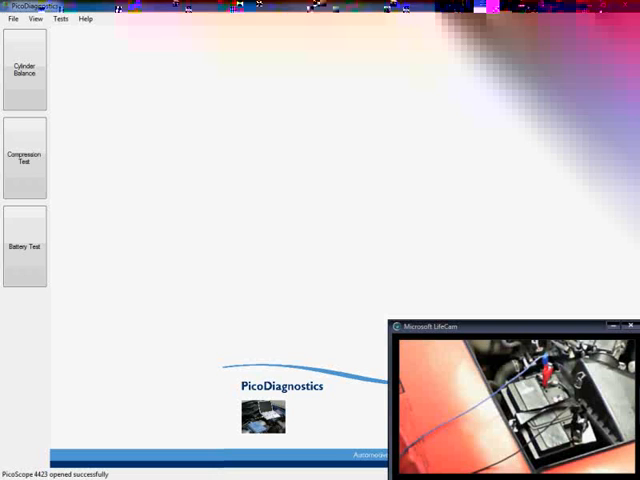
Start the live 4-cylinder capture, showing 858 RPM and bars at 95%, 100%, 99%, 99%
click(32, 68)
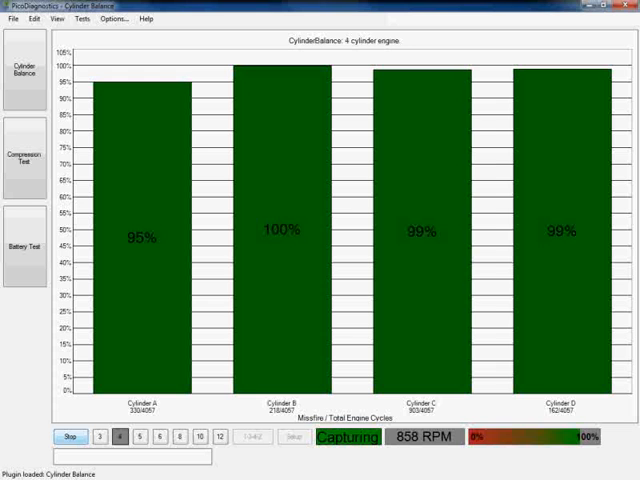